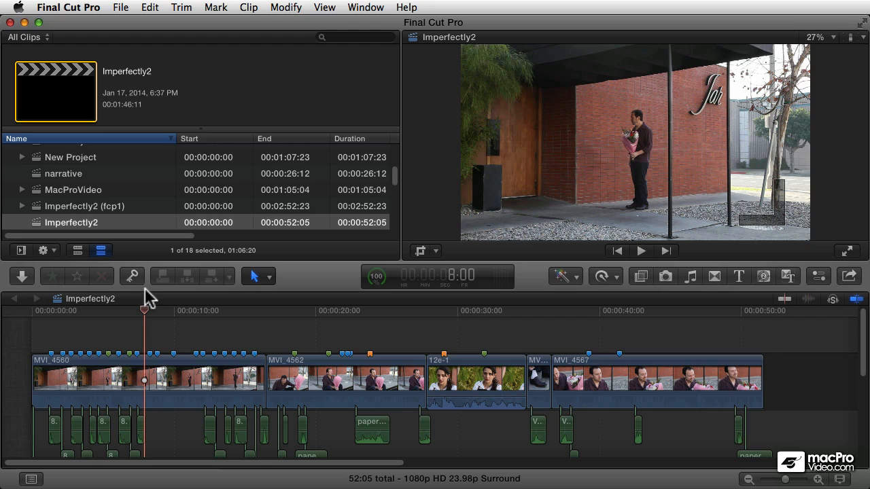
{"action": "mouse_move", "coordinate": [203, 389]}
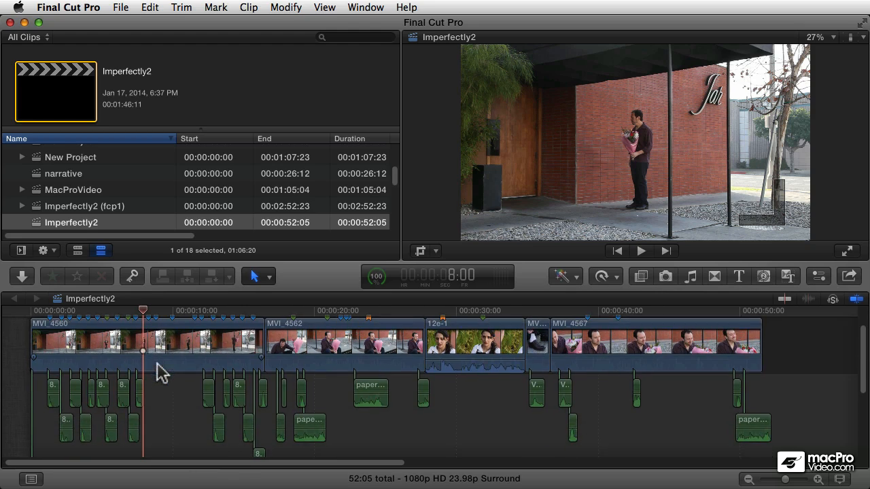
{"action": "mouse_move", "coordinate": [183, 394]}
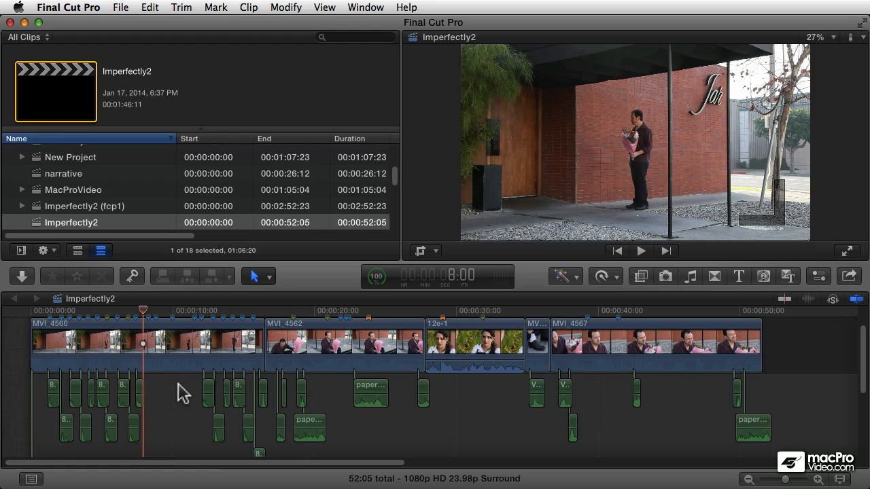
{"action": "mouse_move", "coordinate": [169, 399]}
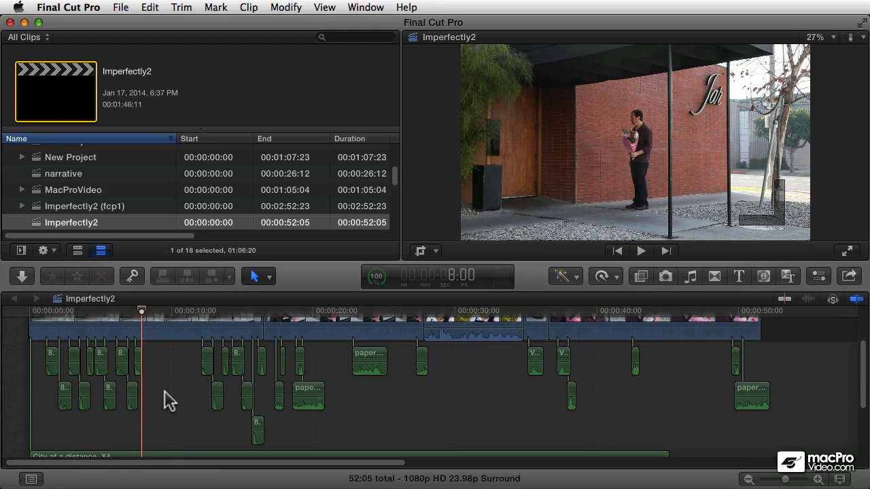
- Show the Inspector for a footsteps clip, revealing its role reads Dialogue
{"action": "scroll", "scroll_direction": "down", "scroll_amount": 3}
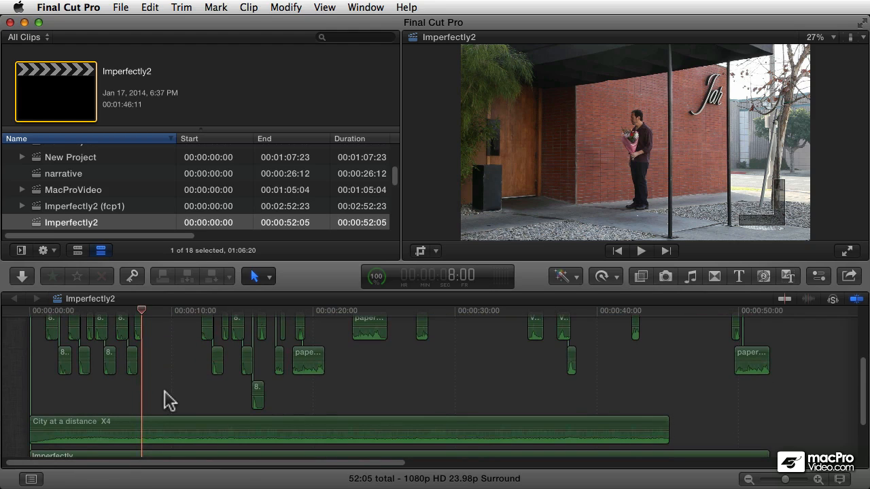
{"action": "scroll", "scroll_direction": "down", "scroll_amount": 3}
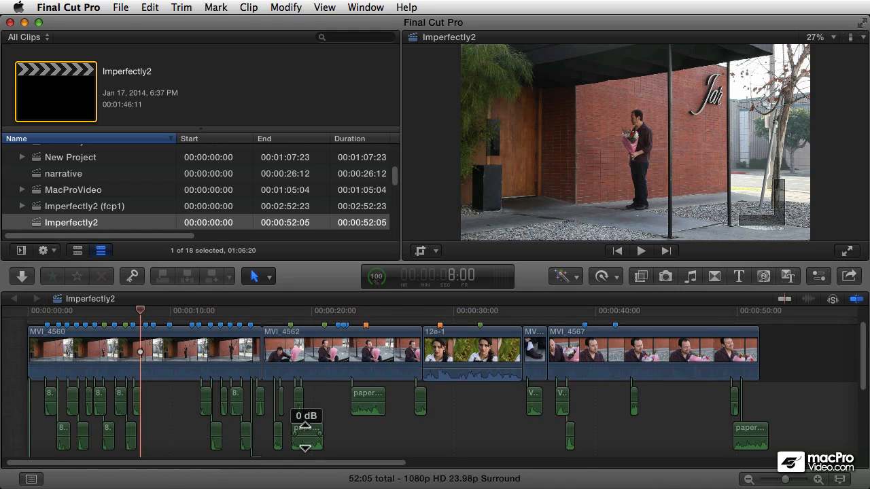
{"action": "left_click", "coordinate": [307, 394]}
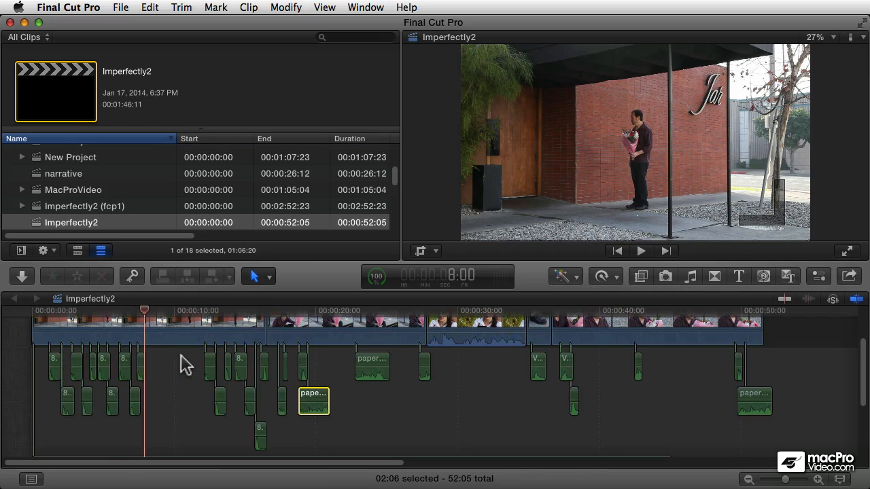
{"action": "mouse_move", "coordinate": [125, 380]}
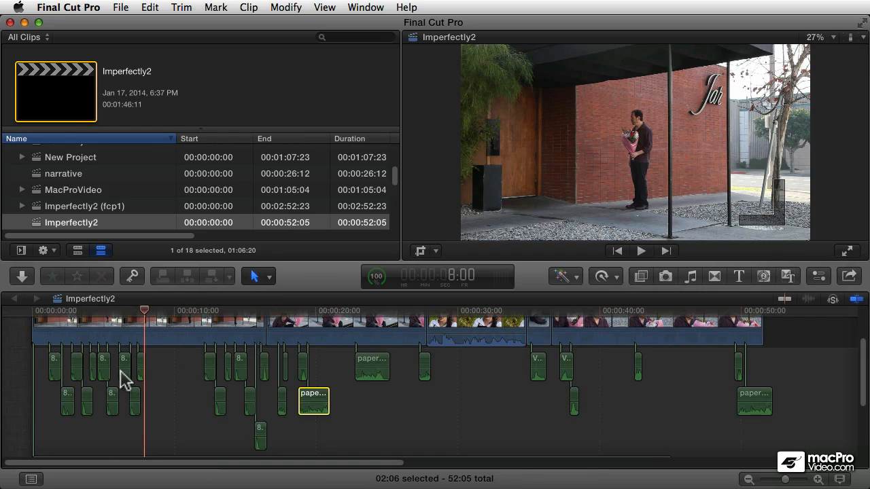
{"action": "mouse_move", "coordinate": [142, 394]}
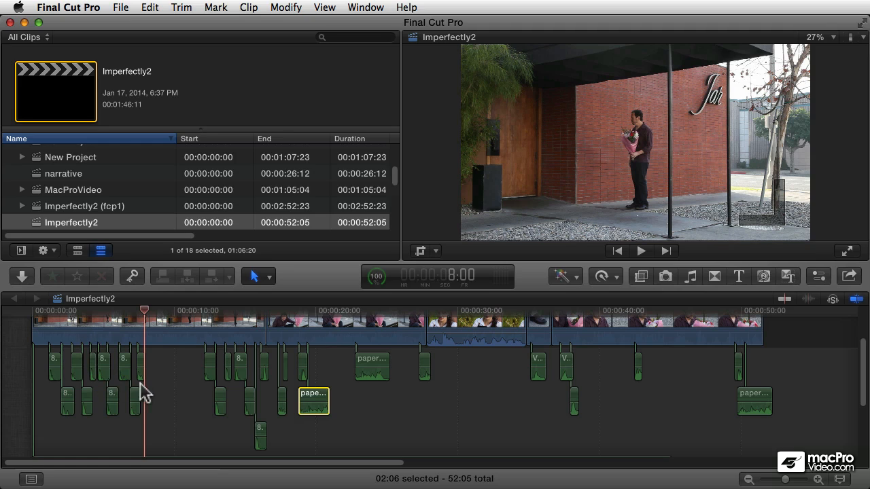
{"action": "mouse_move", "coordinate": [157, 418]}
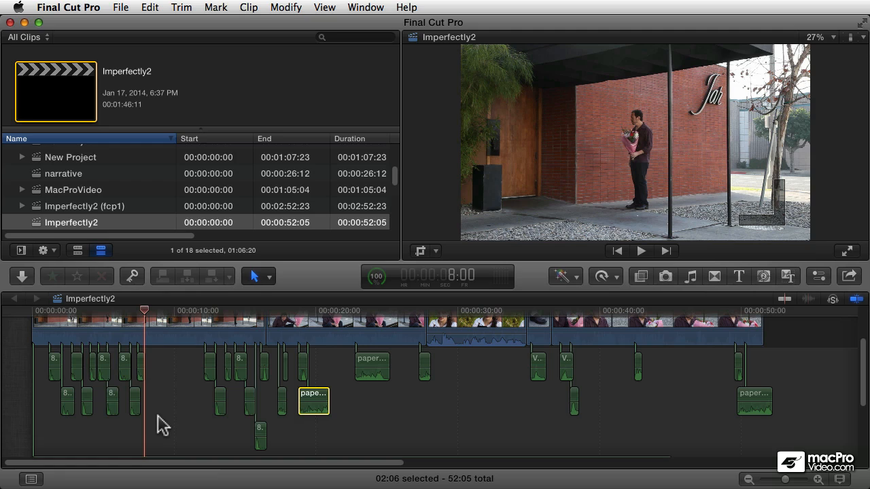
{"action": "mouse_move", "coordinate": [178, 416]}
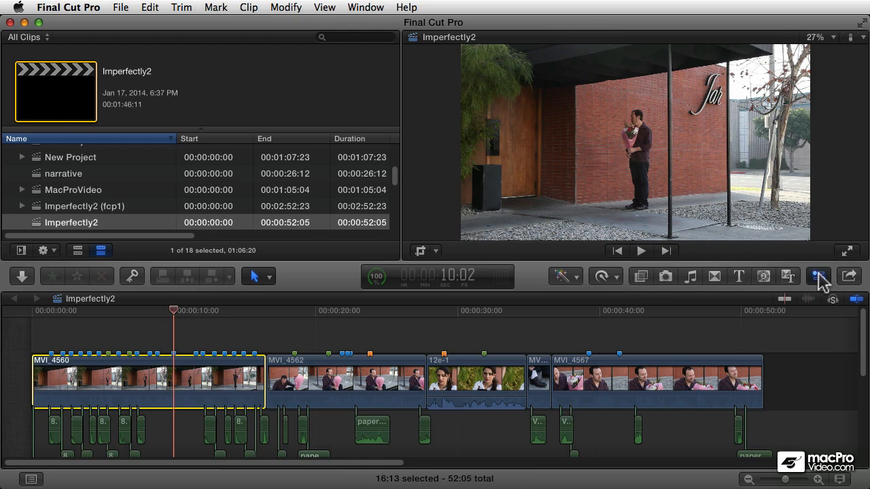
{"action": "left_click", "coordinate": [819, 276]}
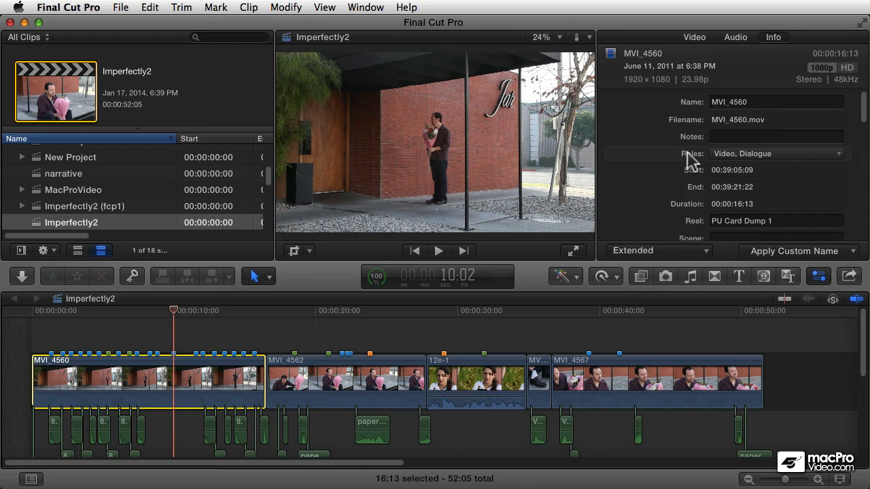
{"action": "left_click", "coordinate": [775, 152]}
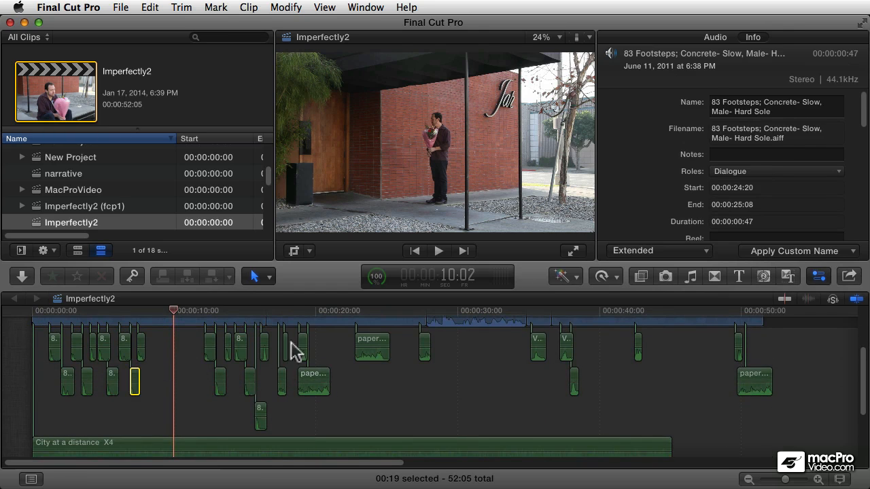
- Select the ten footstep clips at the timeline start together
{"action": "left_click", "coordinate": [774, 171]}
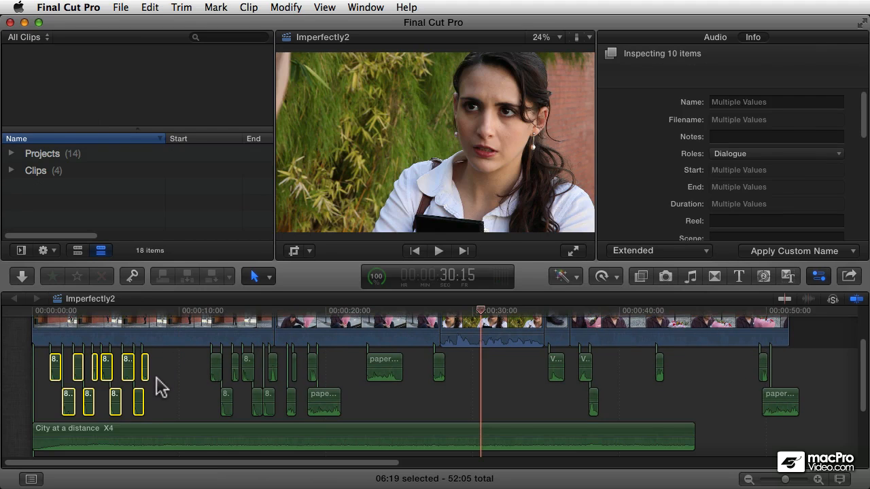
{"action": "mouse_move", "coordinate": [102, 378]}
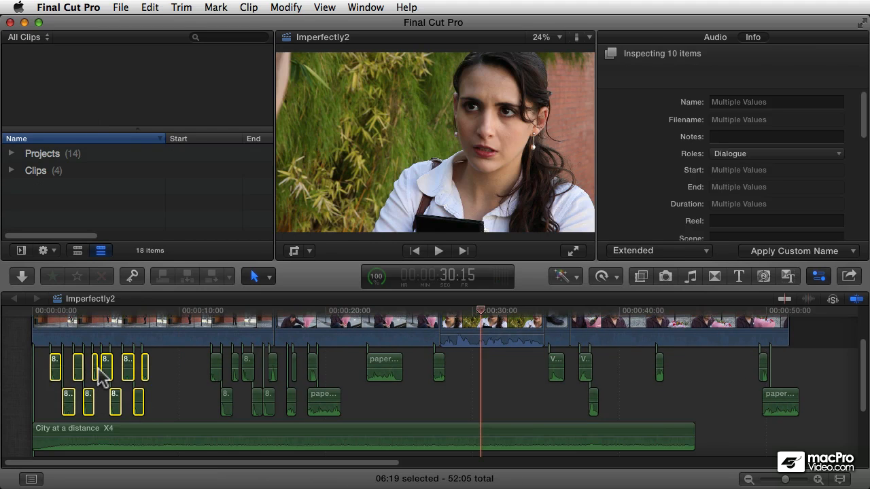
- Assign the Effects role to the selected footstep clips via Modify > Assign Roles
{"action": "left_click", "coordinate": [285, 8]}
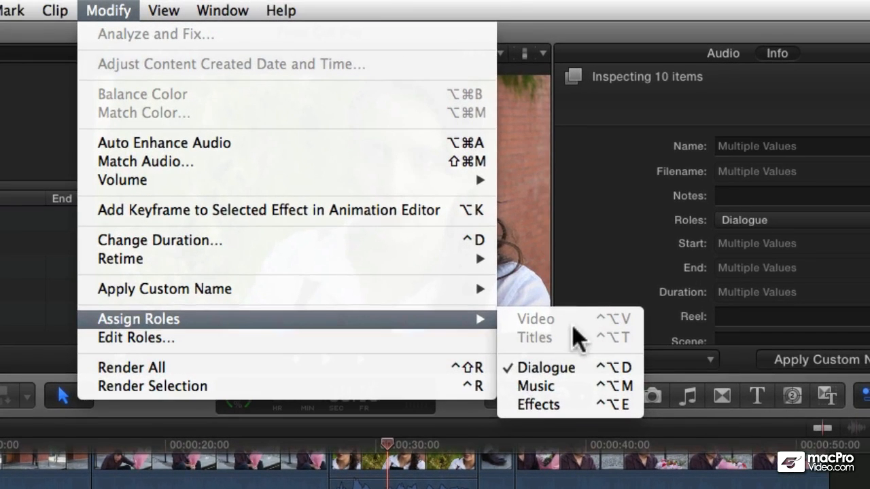
{"action": "mouse_move", "coordinate": [544, 367]}
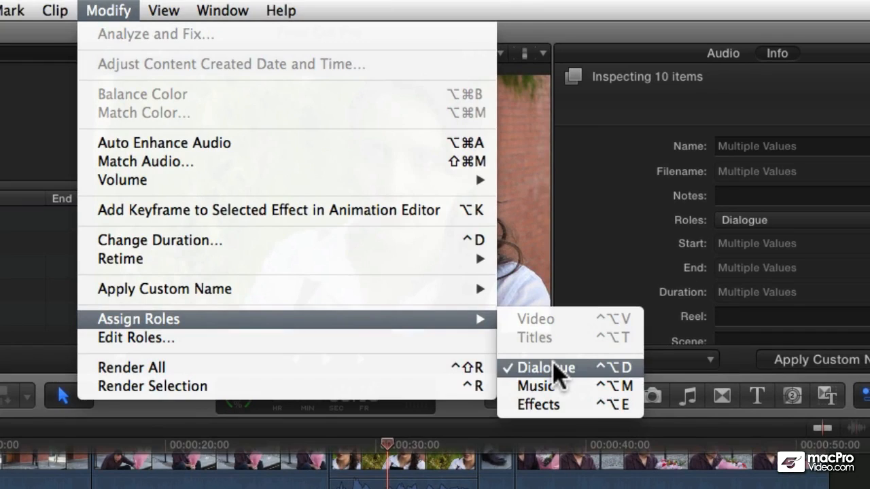
{"action": "mouse_move", "coordinate": [555, 435]}
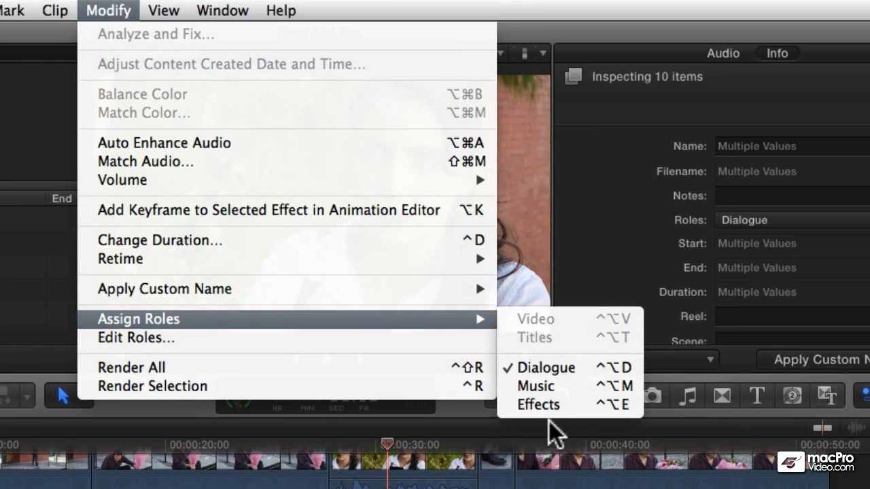
{"action": "mouse_move", "coordinate": [537, 405]}
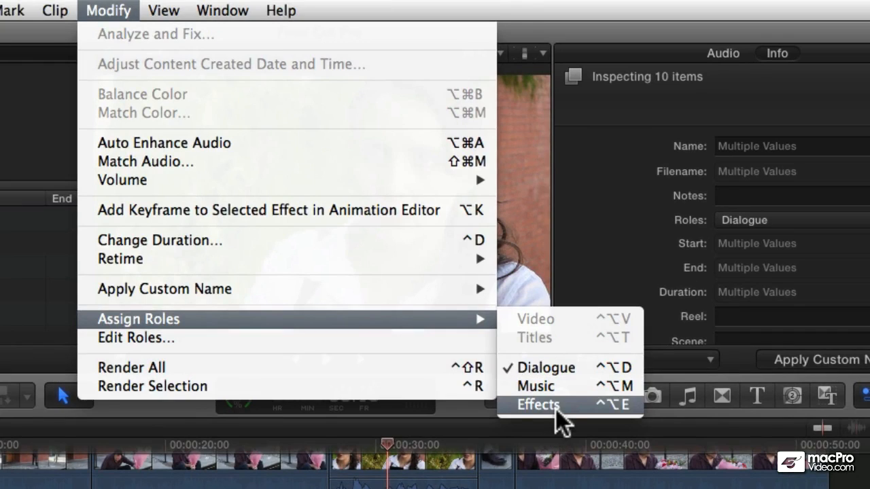
{"action": "left_click", "coordinate": [538, 405]}
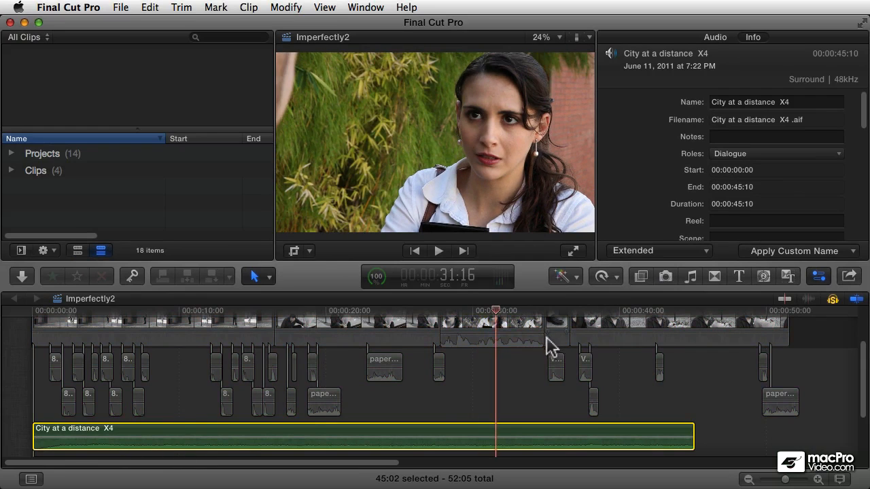
{"action": "left_click", "coordinate": [437, 250]}
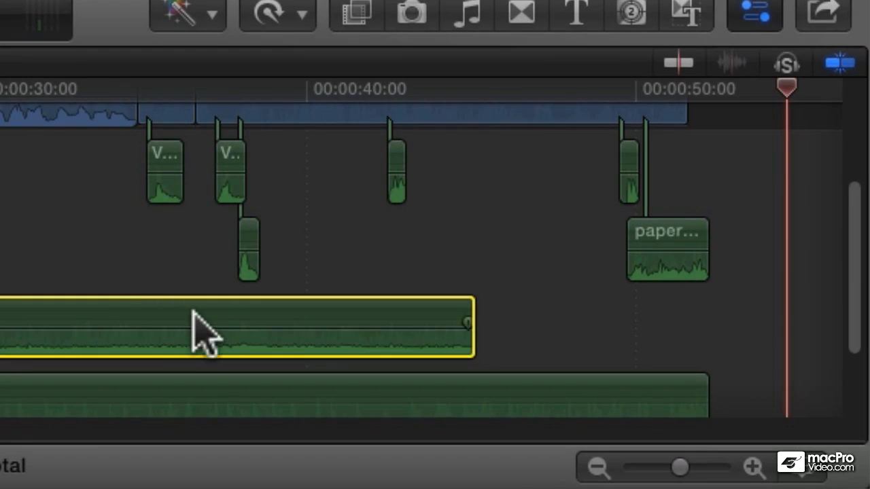
{"action": "left_click", "coordinate": [785, 64]}
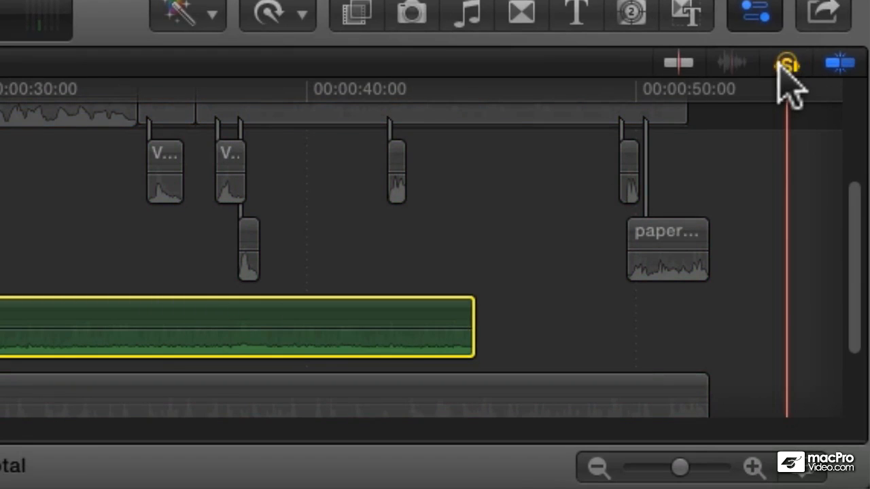
{"action": "left_click", "coordinate": [787, 64]}
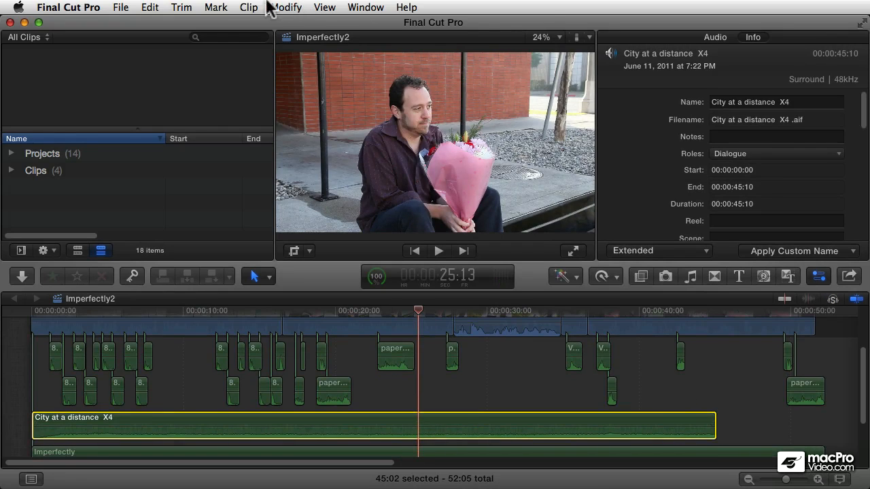
- Select the paper flaps in wind WILD clip to inspect its Dialogue role
{"action": "left_click", "coordinate": [285, 9]}
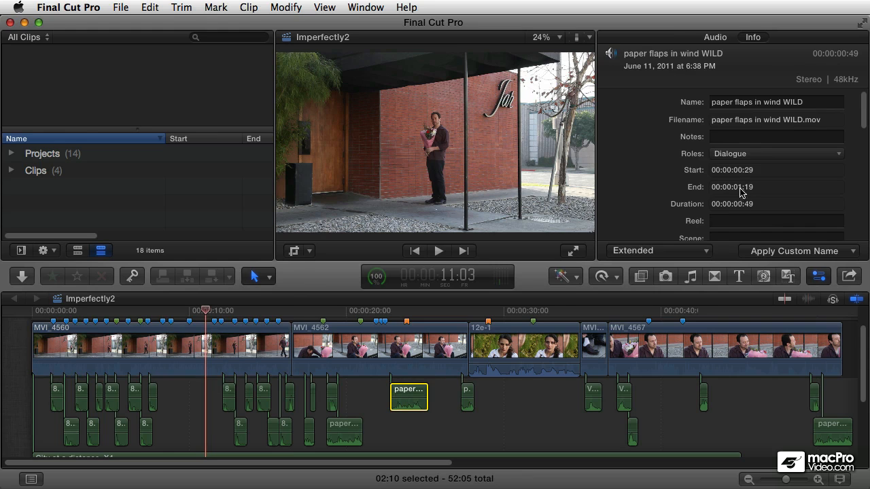
{"action": "scroll", "scroll_direction": "down", "scroll_amount": 3}
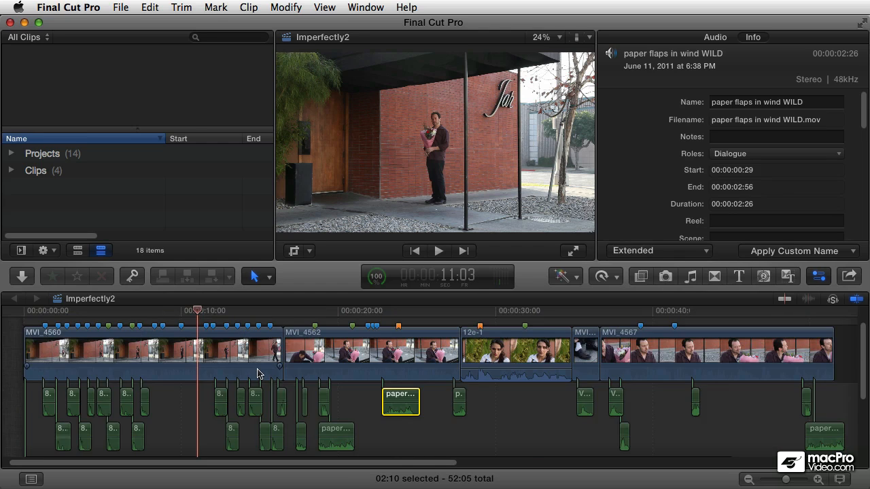
{"action": "mouse_move", "coordinate": [308, 376]}
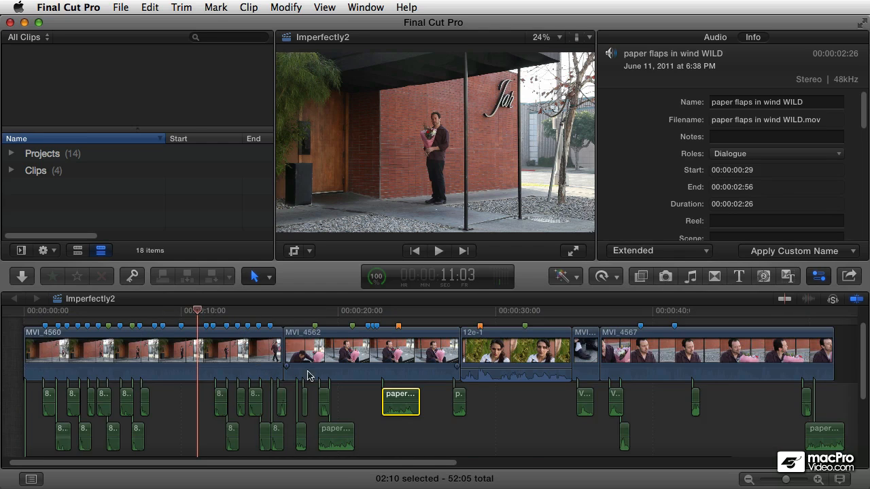
{"action": "mouse_move", "coordinate": [204, 405]}
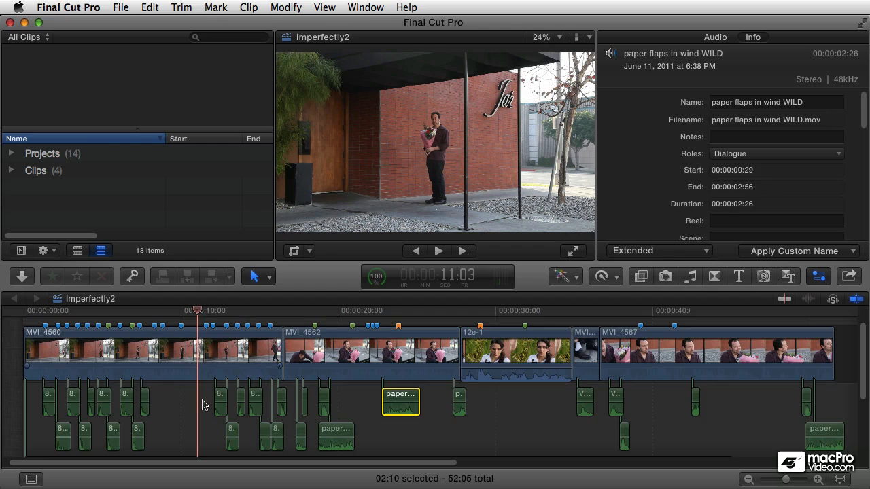
{"action": "mouse_move", "coordinate": [196, 410]}
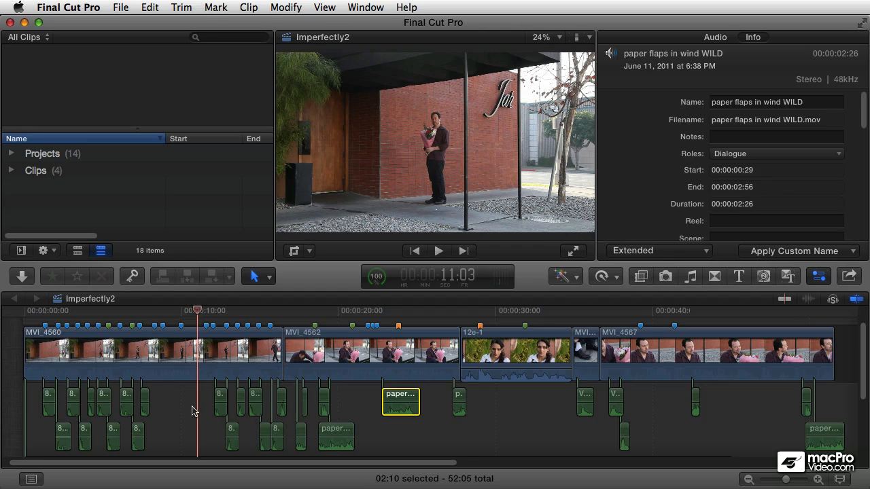